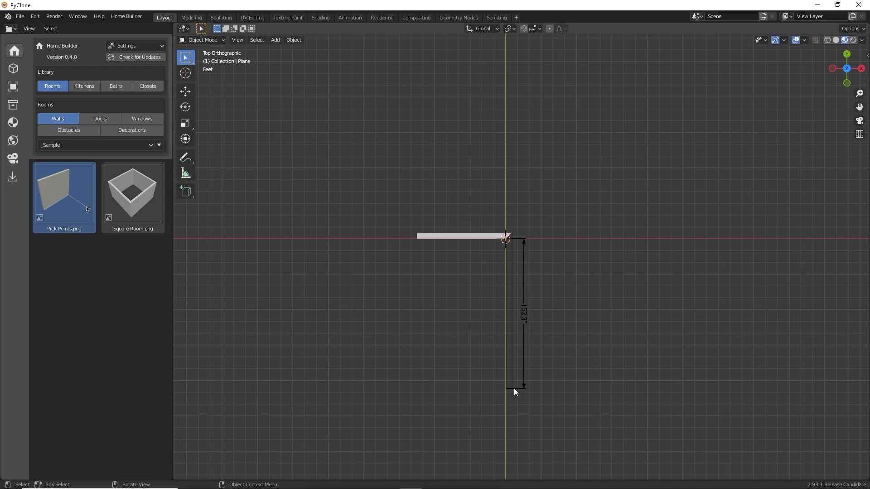
Finish the wall, set the drawer cabinet's size and front, and fit a chimney hood over the Thermador range
{"action": "left_click", "coordinate": [83, 86]}
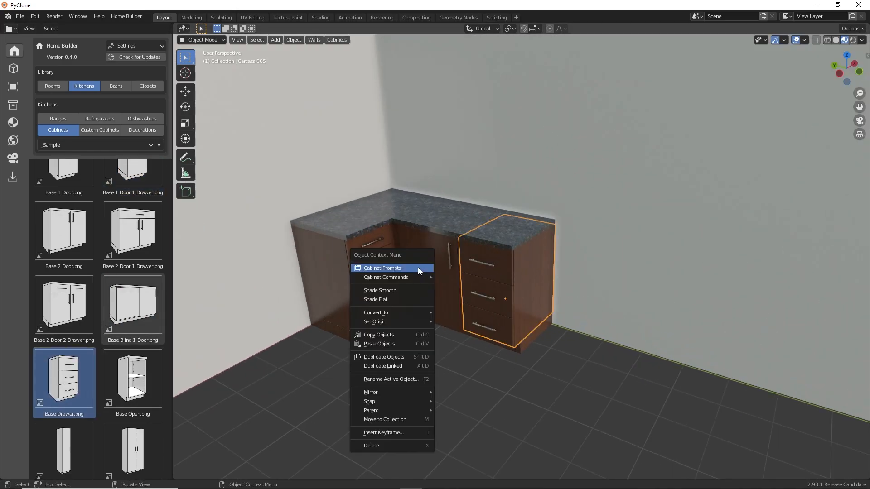
{"action": "left_click", "coordinate": [382, 268]}
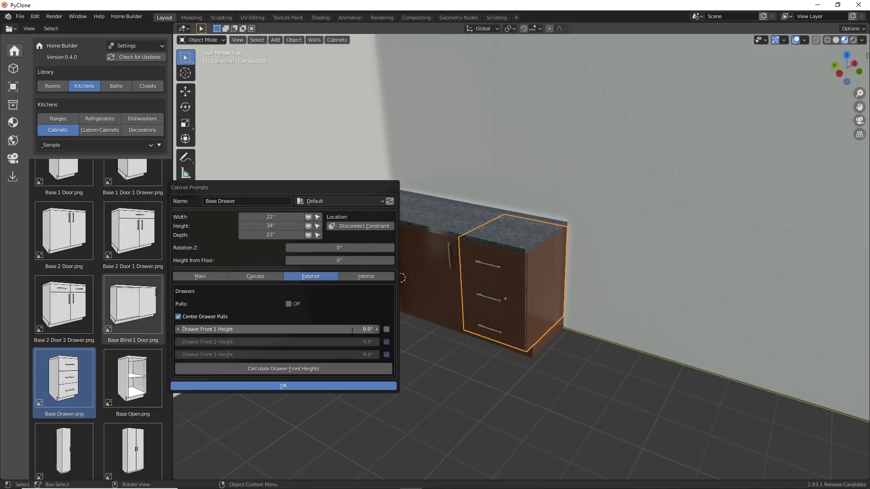
{"action": "left_click", "coordinate": [283, 386]}
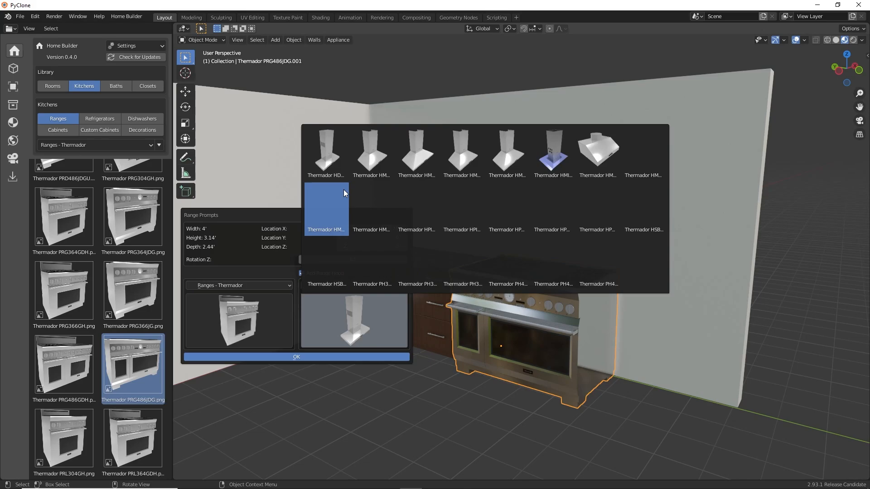
{"action": "left_click", "coordinate": [297, 357]}
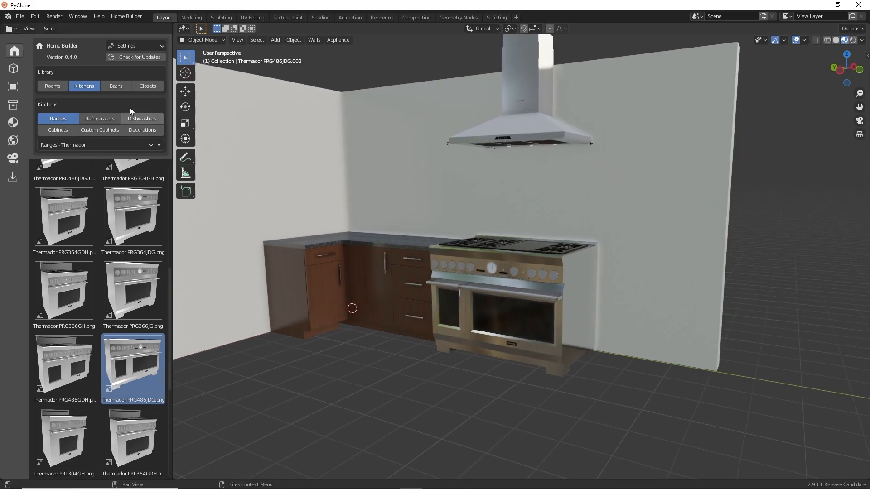
{"action": "left_click", "coordinate": [58, 130]}
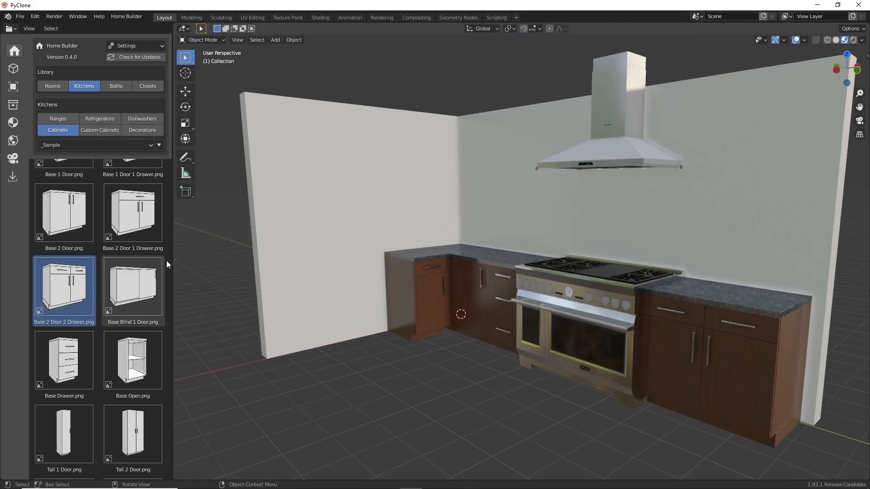
Browse the Rooms, Kitchens, Baths and Closets library categories
{"action": "left_click", "coordinate": [53, 86]}
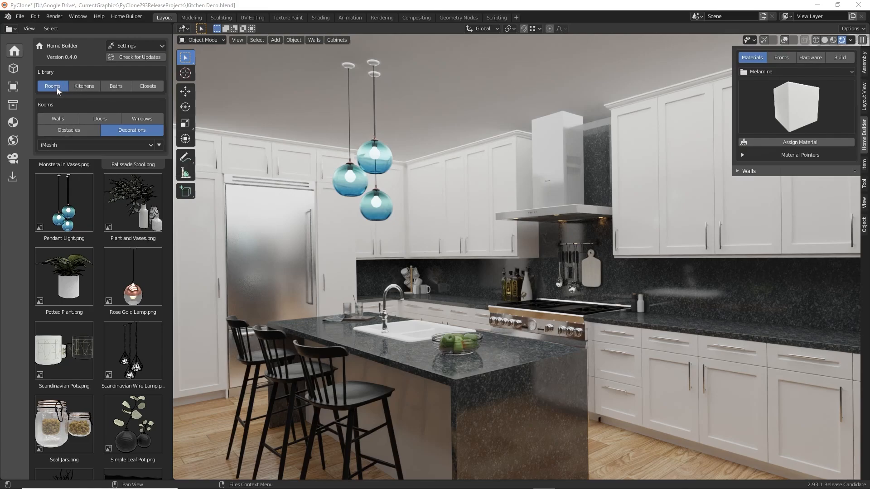
{"action": "left_click", "coordinate": [84, 86]}
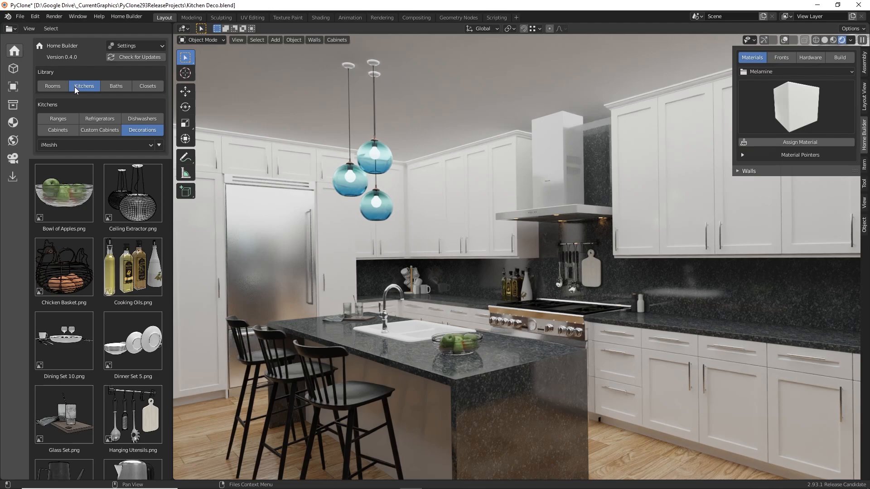
{"action": "left_click", "coordinate": [115, 86]}
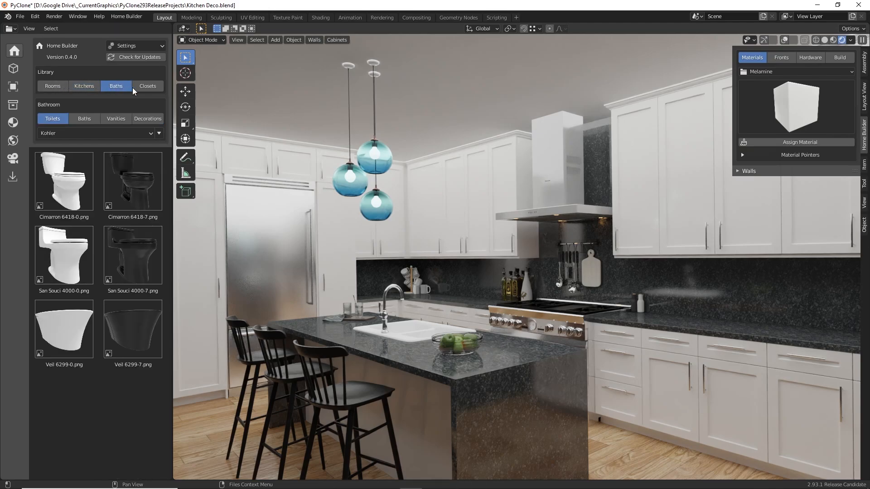
{"action": "left_click", "coordinate": [148, 86]}
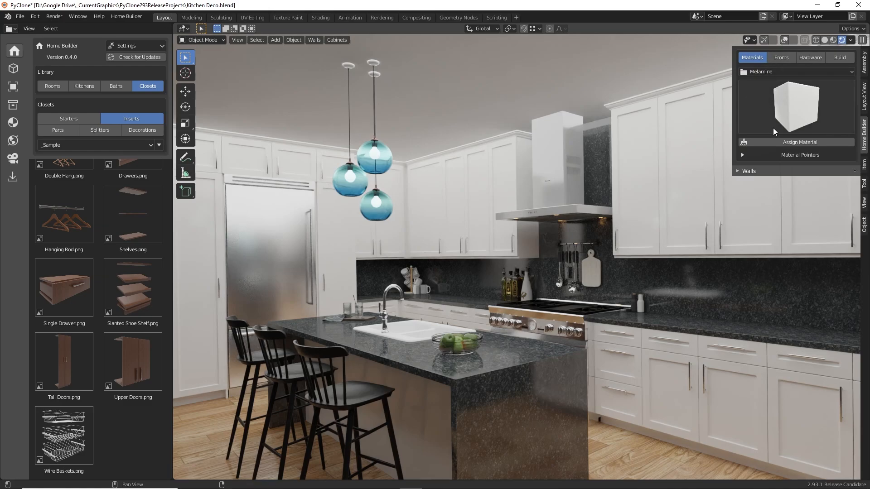
Browse the Fronts, Hardware and Build tabs, then list the cabinet commands from the viewport header
{"action": "left_click", "coordinate": [782, 57]}
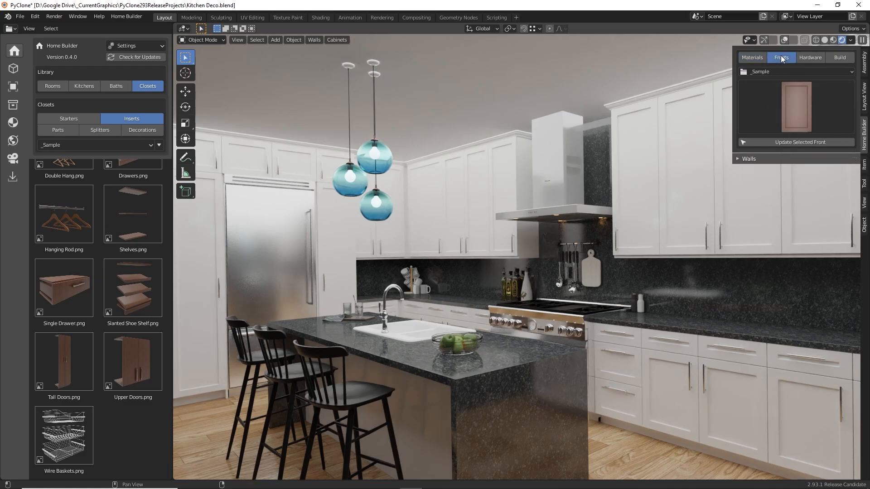
{"action": "left_click", "coordinate": [809, 57]}
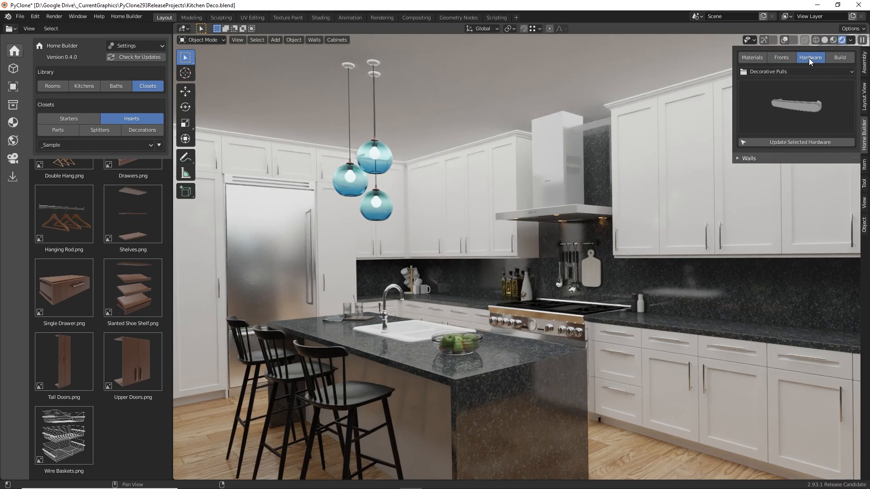
{"action": "left_click", "coordinate": [840, 57]}
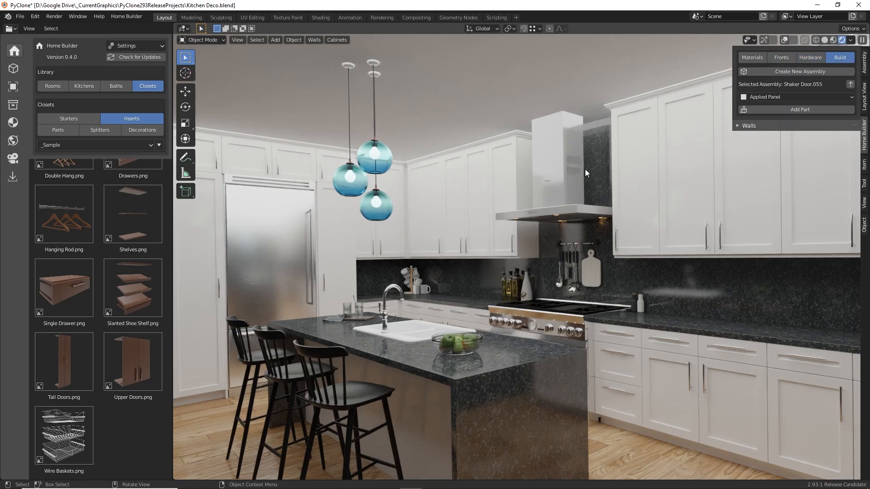
{"action": "left_click", "coordinate": [336, 39]}
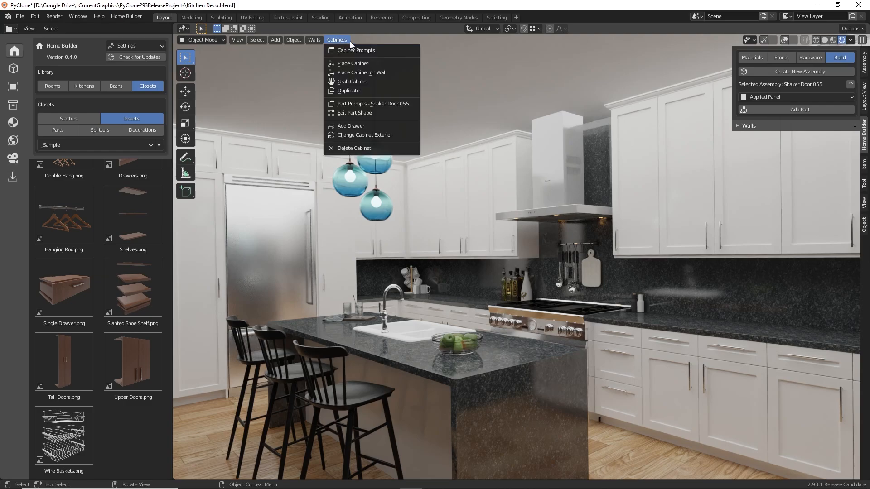
{"action": "mouse_move", "coordinate": [354, 148]}
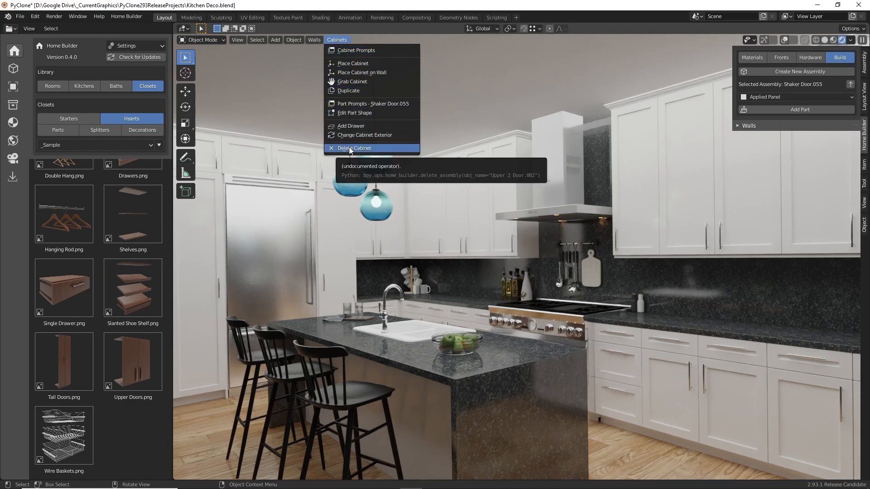
Fill the room with closet inserts and set the middle opening height to 90 1/4" in Closet Prompts
{"action": "left_click", "coordinate": [353, 147]}
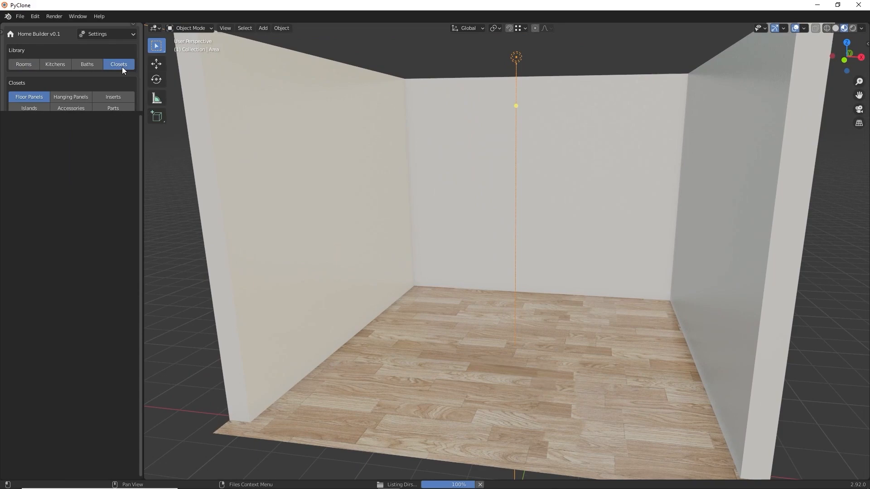
{"action": "left_click", "coordinate": [113, 97]}
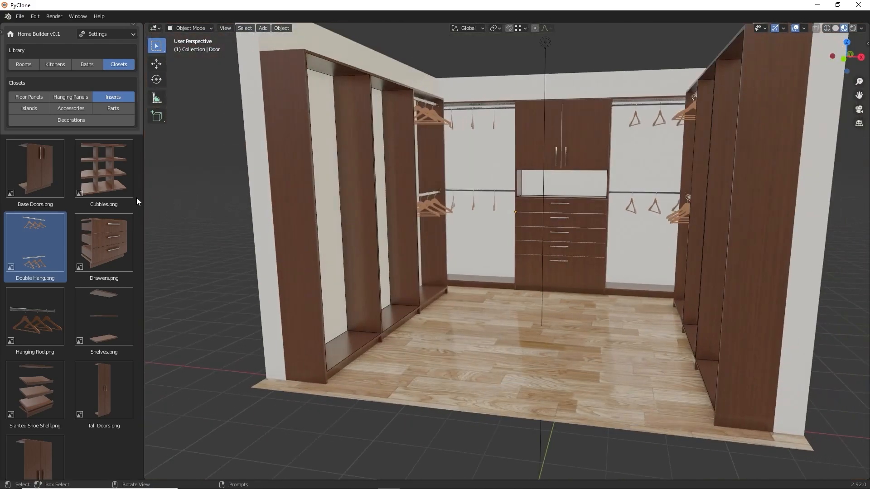
{"action": "left_click", "coordinate": [103, 316]}
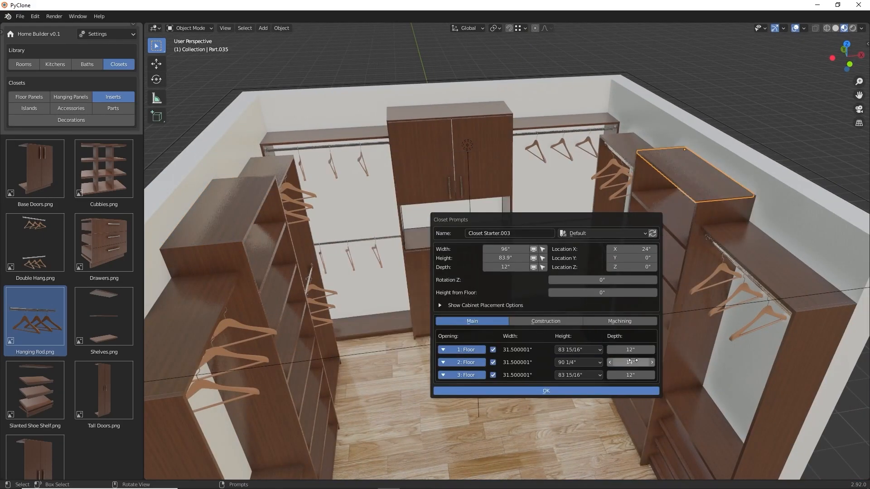
{"action": "left_click", "coordinate": [546, 391]}
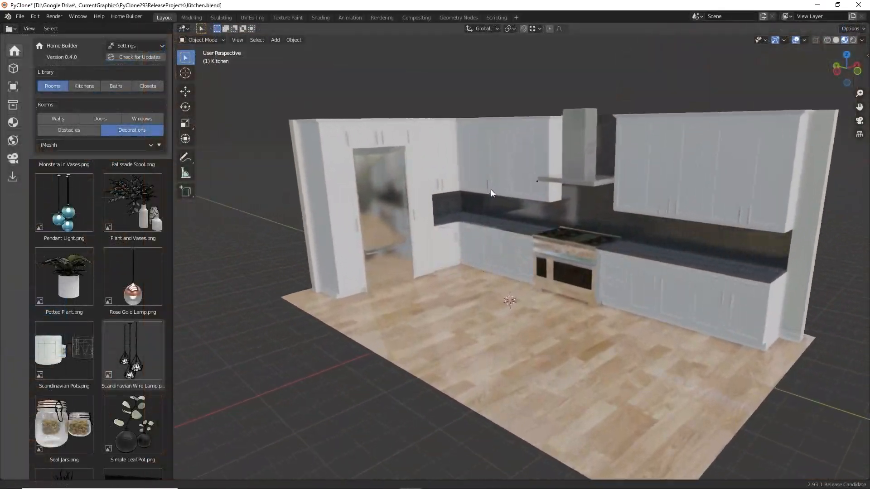
Place the Kitchen Island with Sink from Kitchens > Custom Cabinets onto the kitchen floor
{"action": "left_click", "coordinate": [84, 86]}
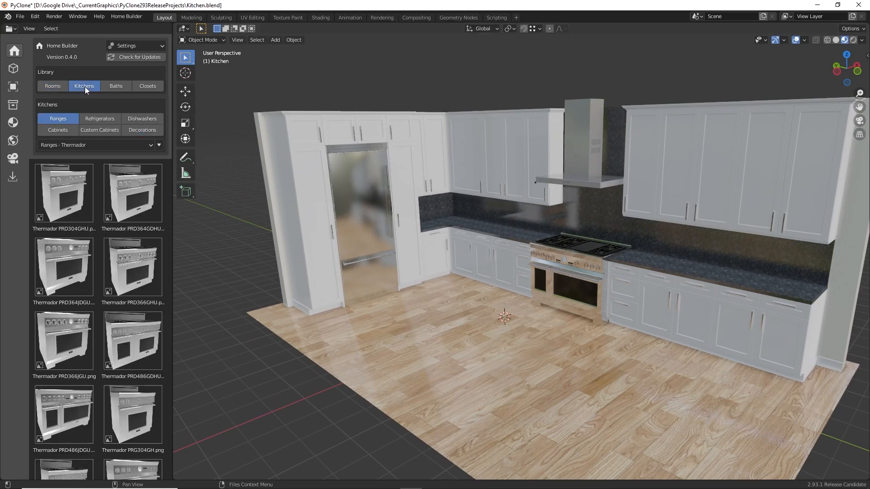
{"action": "left_click", "coordinate": [100, 130]}
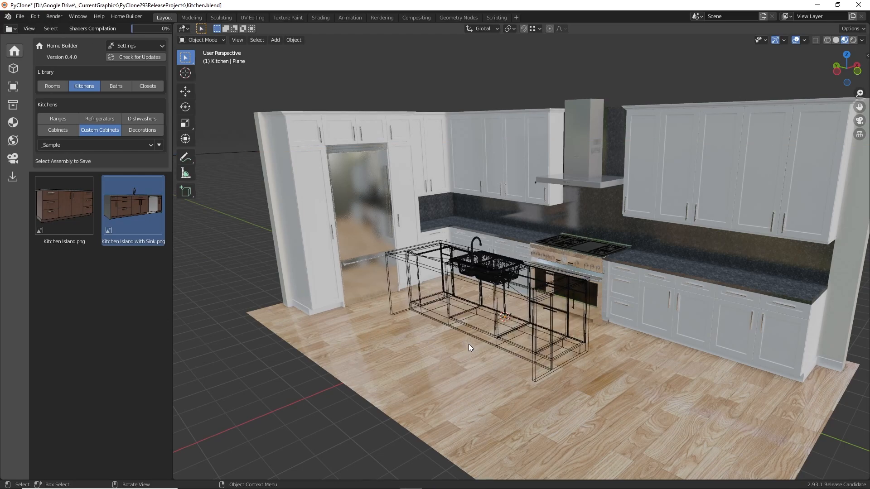
{"action": "left_click", "coordinate": [481, 359]}
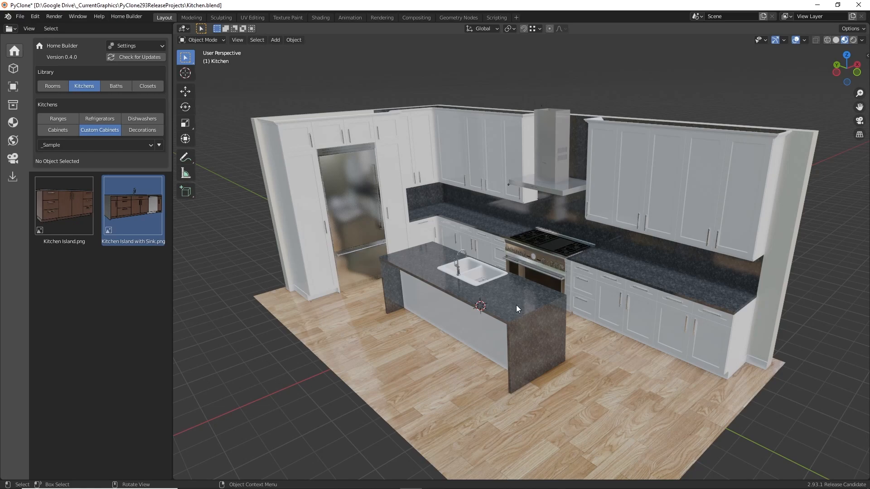
{"action": "mouse_move", "coordinate": [494, 310]}
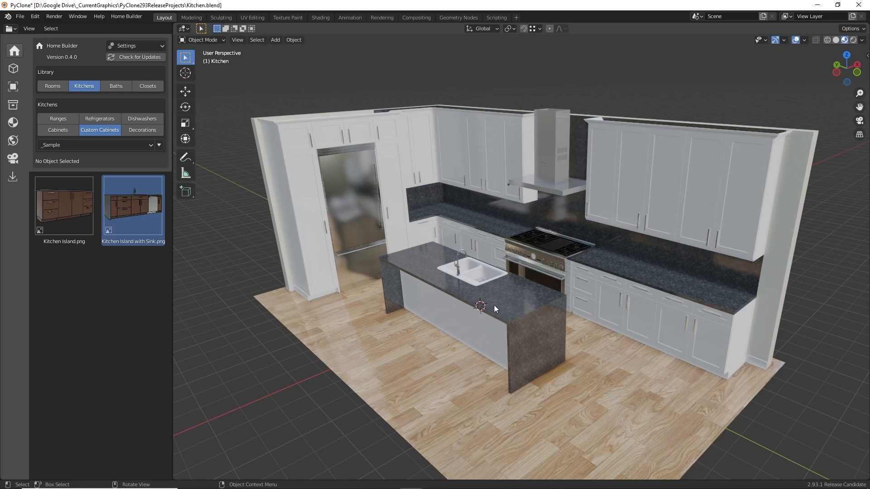
Switch to the decorated Kitchen Deco scene with range and wall cabinets
{"action": "left_click", "coordinate": [53, 86]}
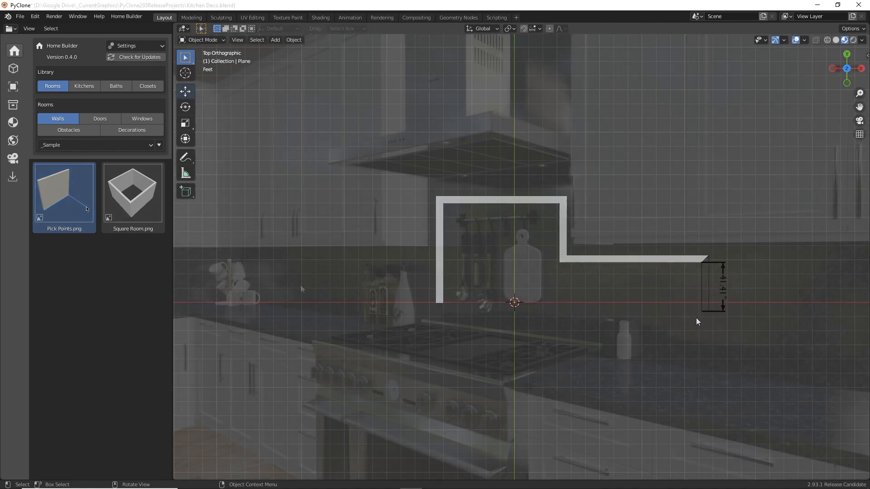
Set the Traditional Teapot from Kitchens > Decorations on the cooktop, then return to Rooms > Decorations
{"action": "left_click", "coordinate": [132, 129]}
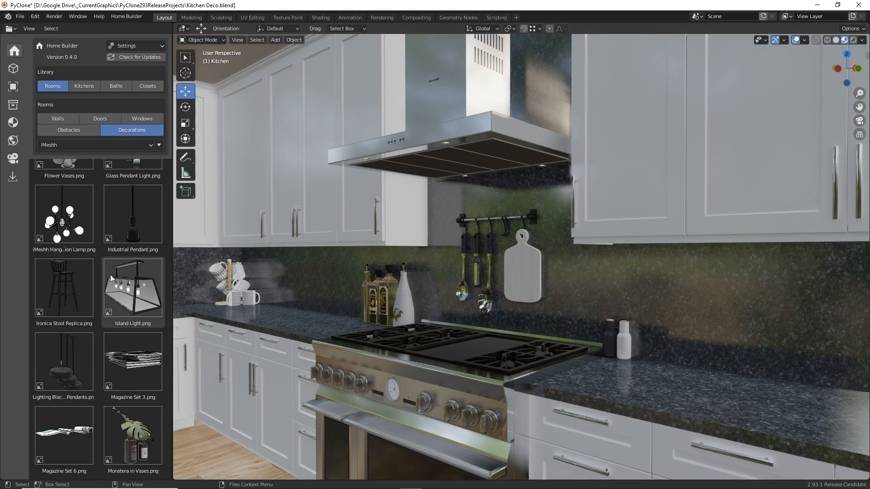
{"action": "left_click", "coordinate": [83, 86]}
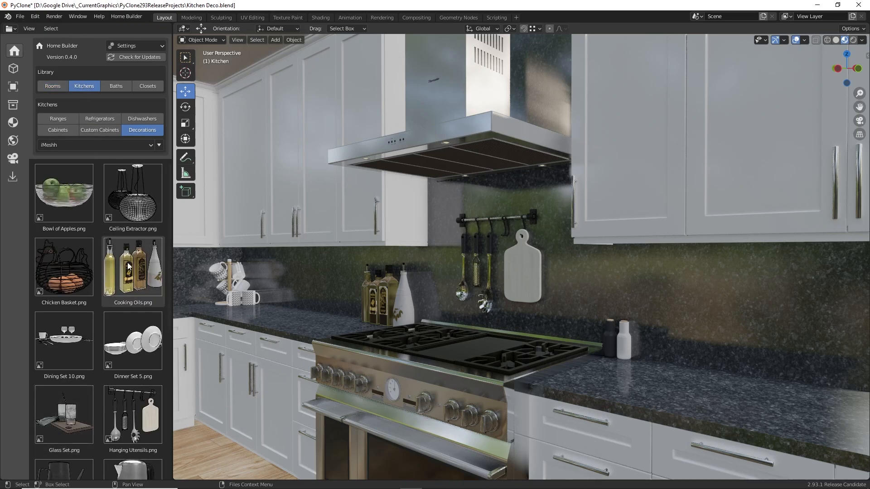
{"action": "scroll", "scroll_direction": "down", "scroll_amount": 3}
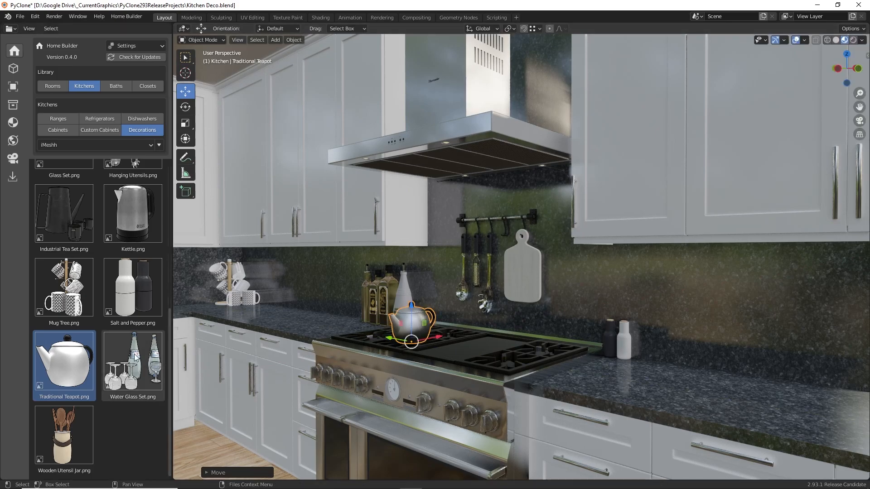
{"action": "scroll", "scroll_direction": "up", "scroll_amount": 3}
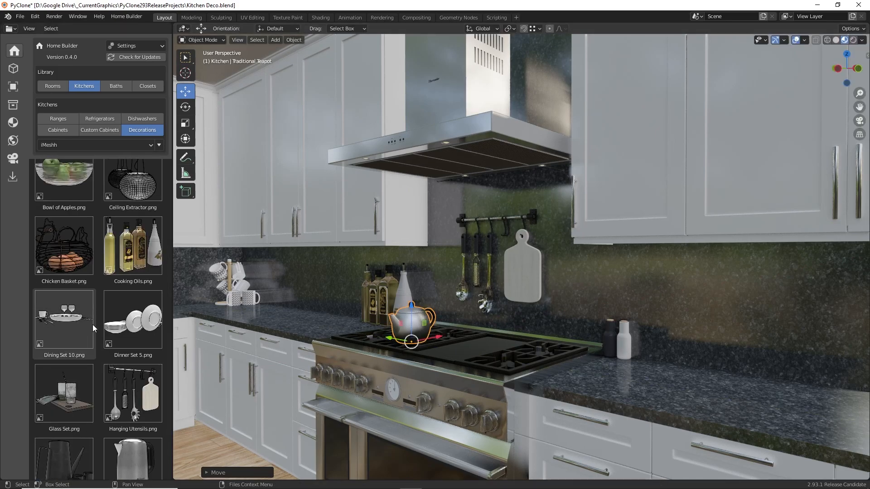
{"action": "left_click", "coordinate": [53, 86]}
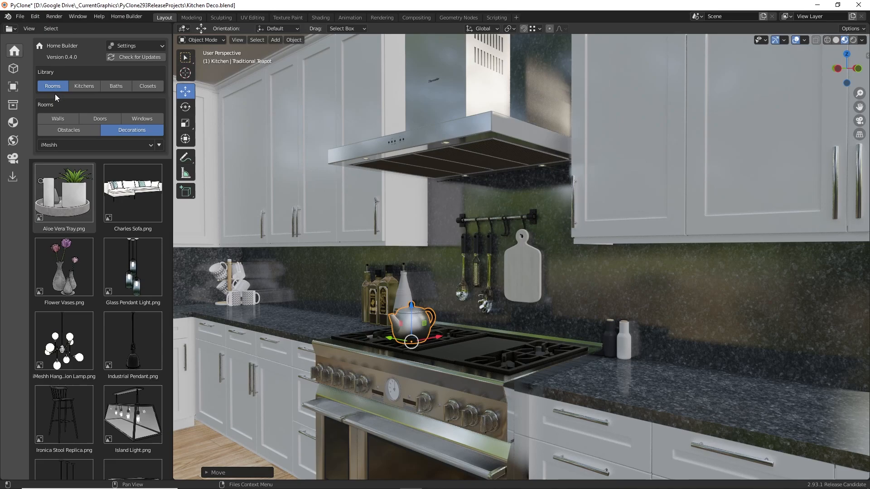
{"action": "scroll", "scroll_direction": "down", "scroll_amount": 3}
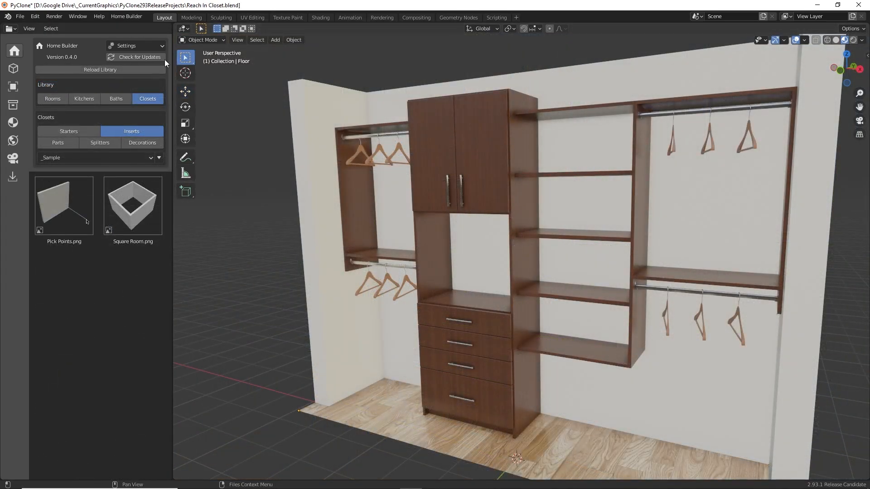
Add base, crown, light rail and wall moldings to the closet via Settings > Moldings with all boxes checked
{"action": "left_click", "coordinate": [132, 66]}
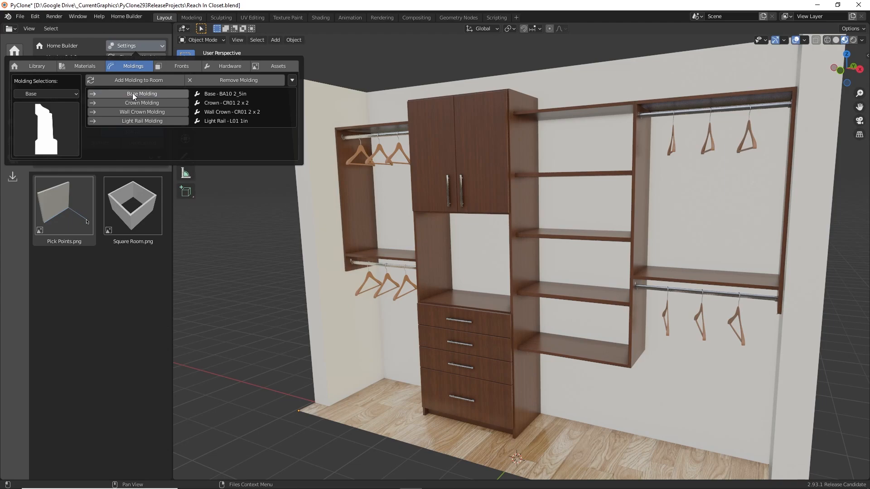
{"action": "left_click", "coordinate": [140, 80]}
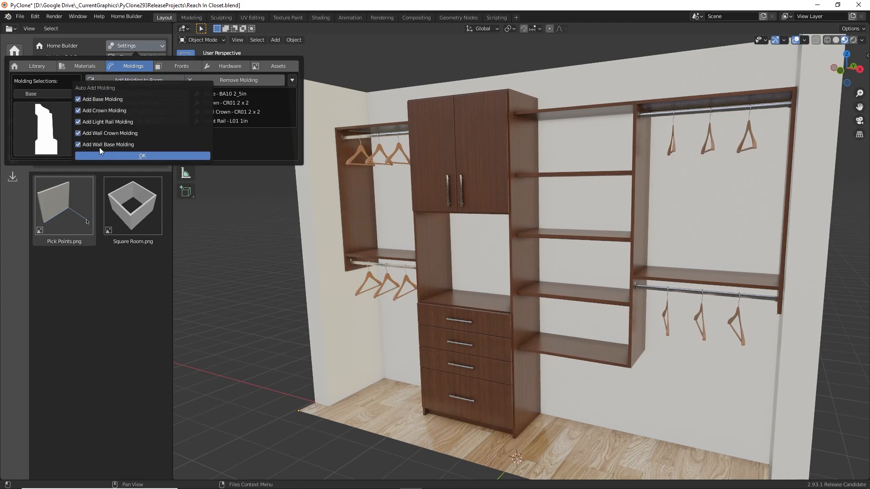
{"action": "left_click", "coordinate": [142, 155]}
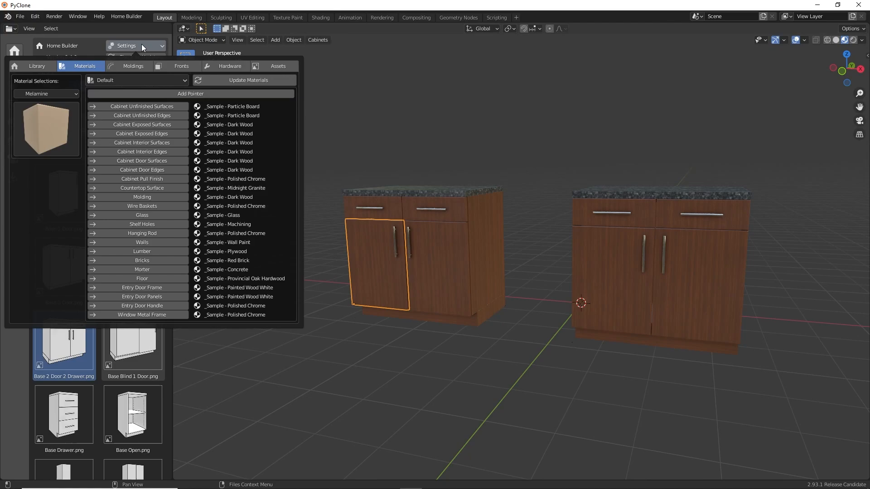
Add a material pointer group named White and assign it to one base cabinet in its prompts
{"action": "left_click", "coordinate": [190, 93]}
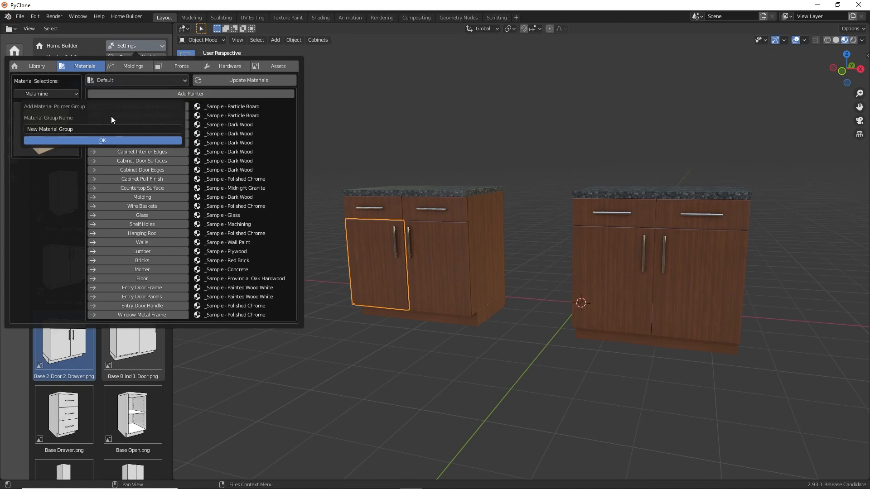
{"action": "left_click", "coordinate": [103, 140]}
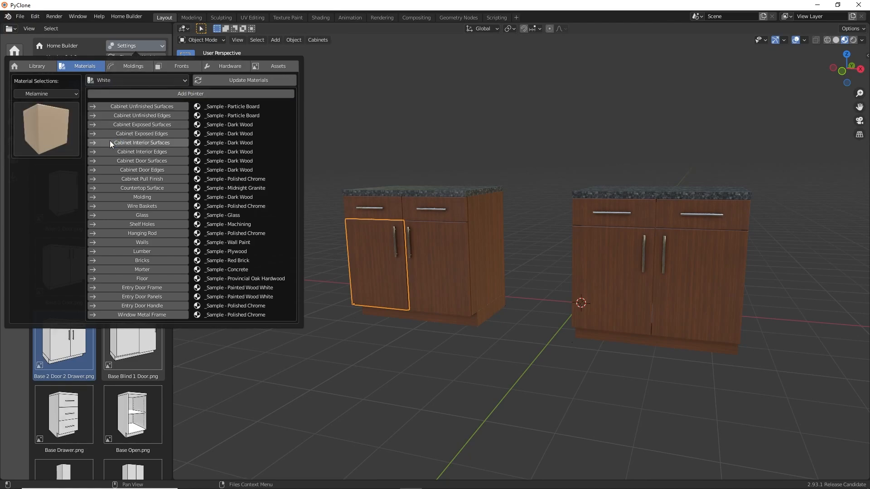
{"action": "left_click", "coordinate": [141, 125]}
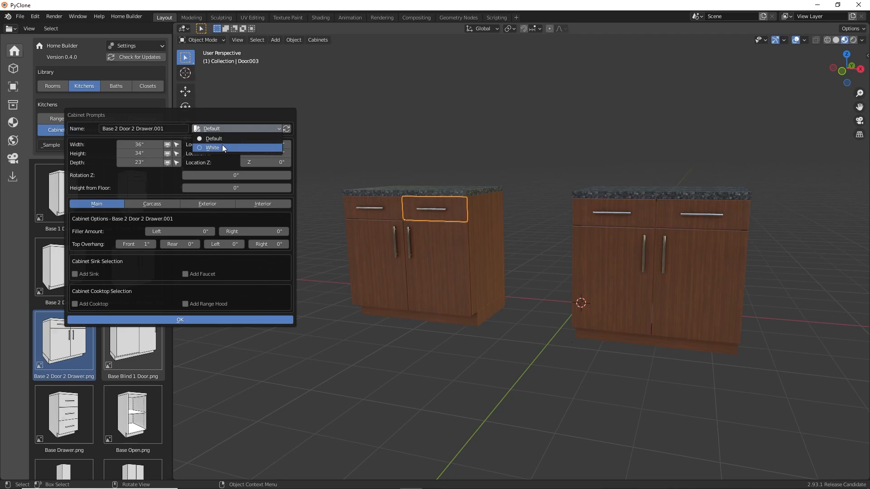
{"action": "left_click", "coordinate": [212, 148]}
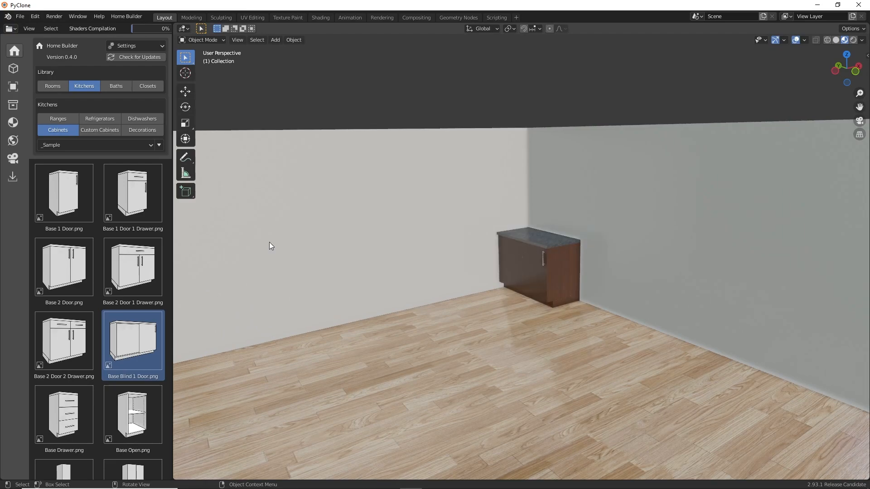
Place a Base 1 Door in the corner, the Refrigerator on the left wall, and fill the gap with Base 1 Door 1 Drawer cabinets
{"action": "left_click", "coordinate": [64, 193]}
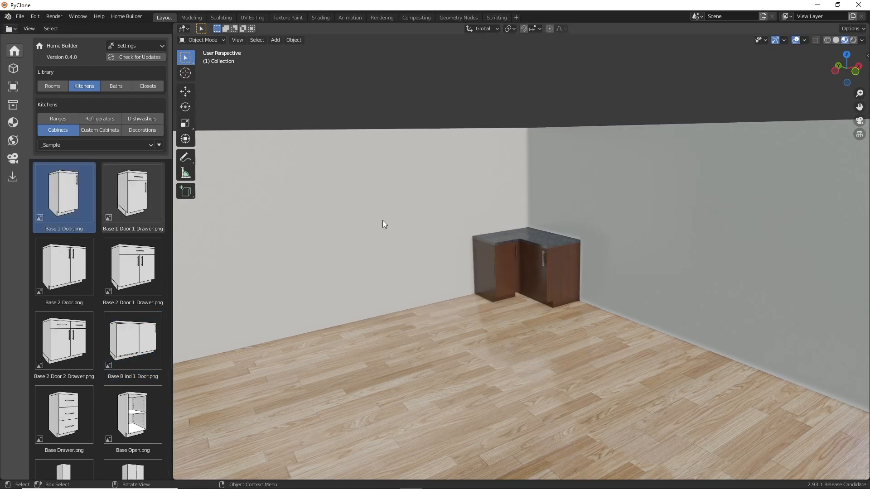
{"action": "left_click", "coordinate": [100, 119]}
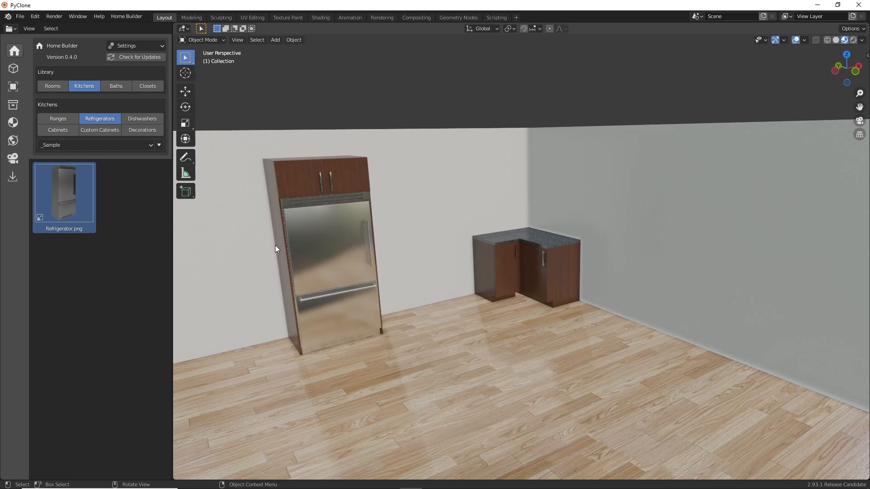
{"action": "left_click", "coordinate": [58, 129]}
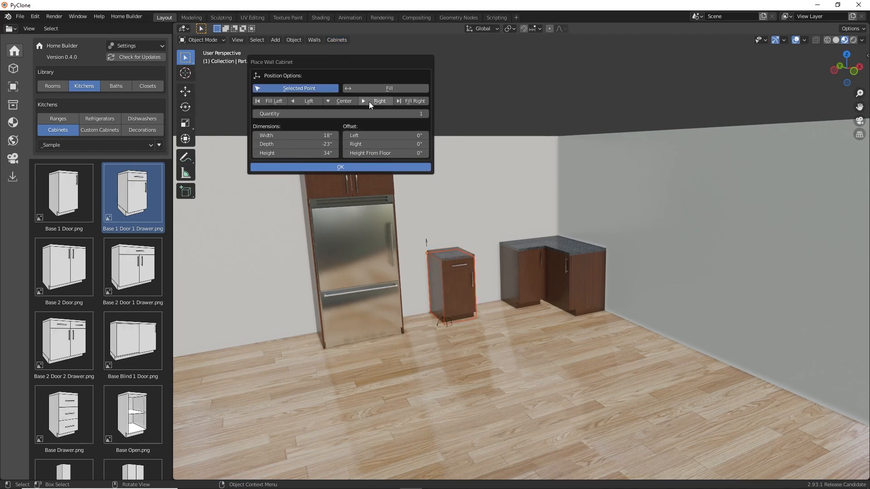
{"action": "left_click", "coordinate": [388, 88]}
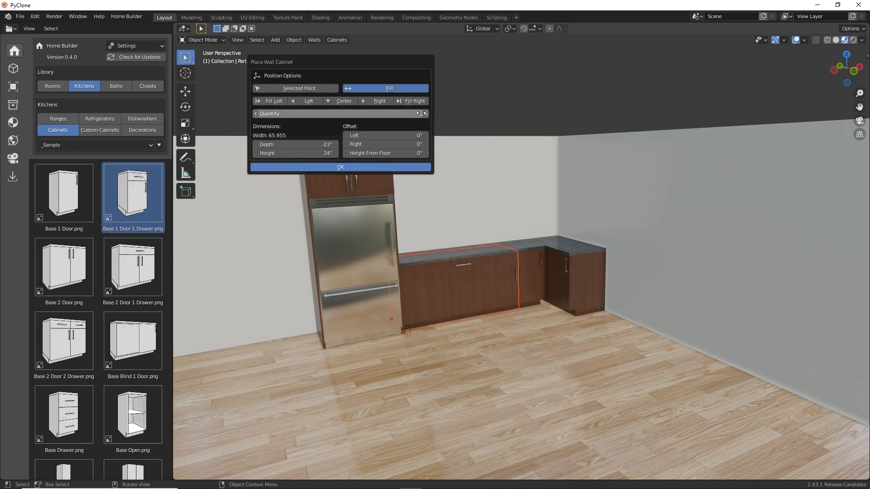
{"action": "left_click", "coordinate": [340, 167]}
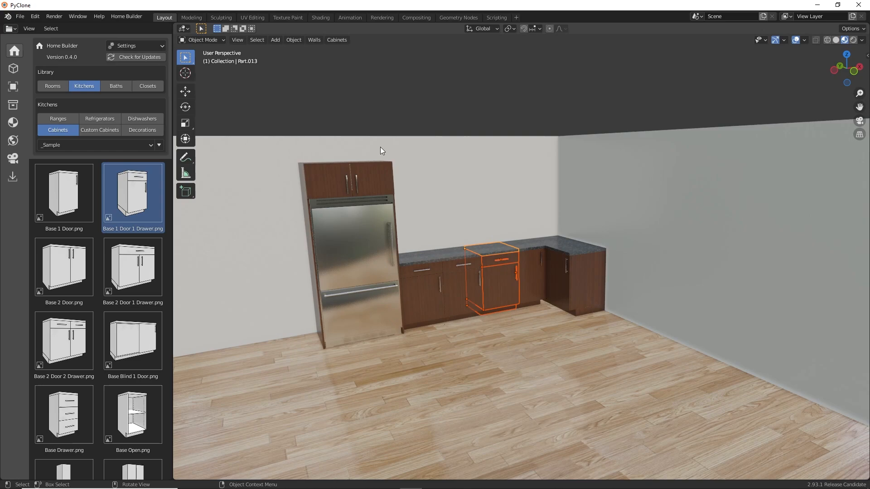